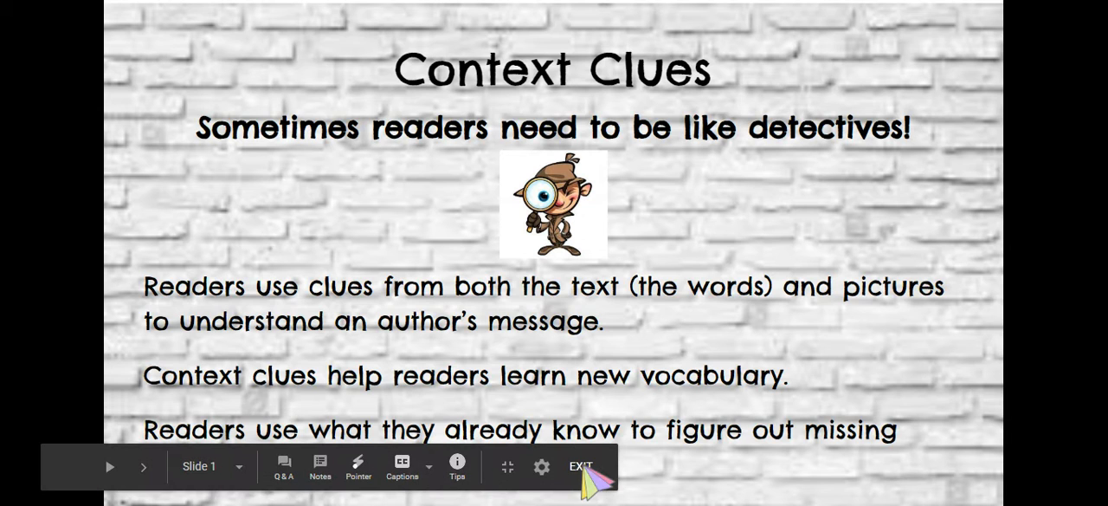
# Step: Exit the slideshow to return to editing the animal fill-in-the-blank slide
pyautogui.click(580, 466)
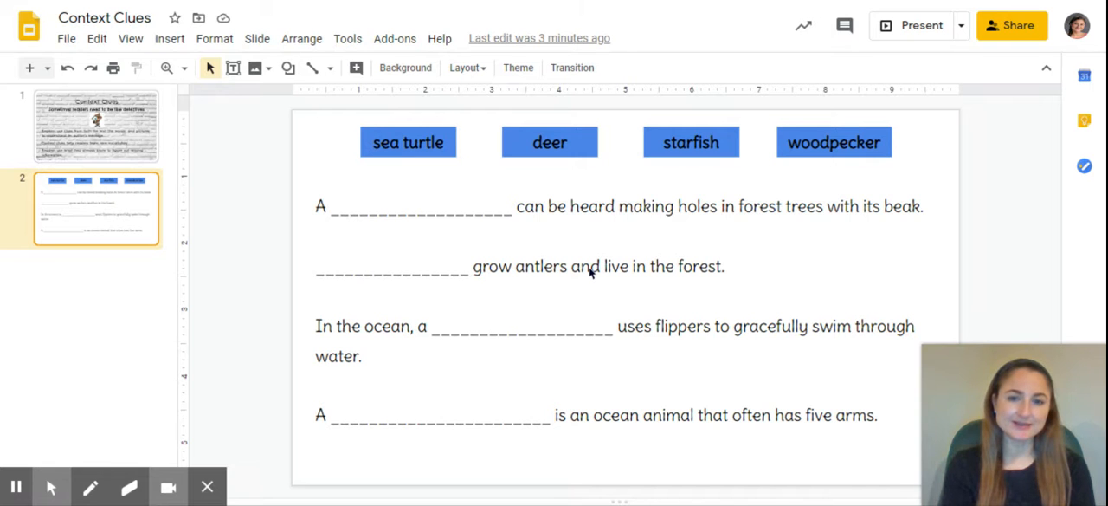
pyautogui.moveTo(589, 276)
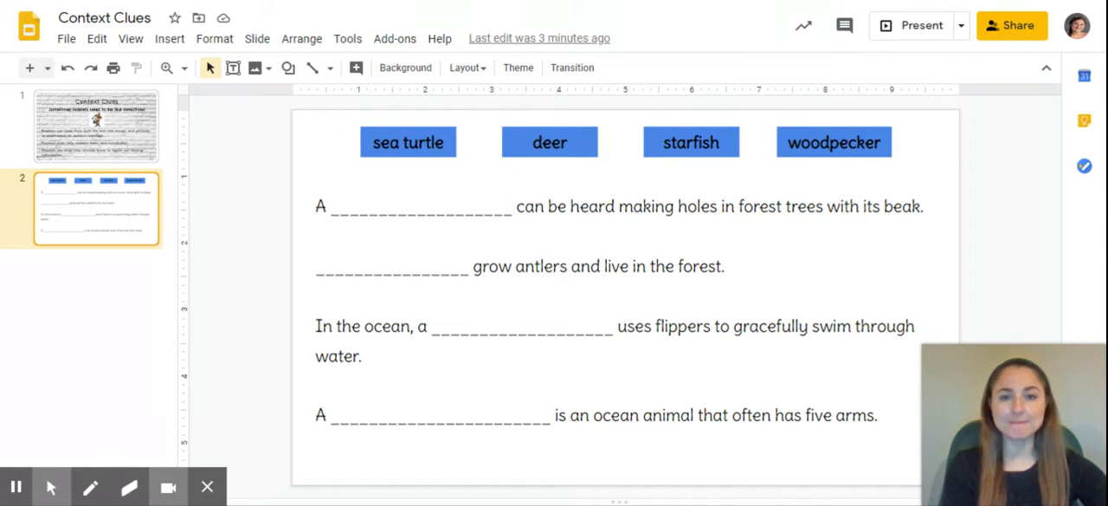
pyautogui.click(593, 206)
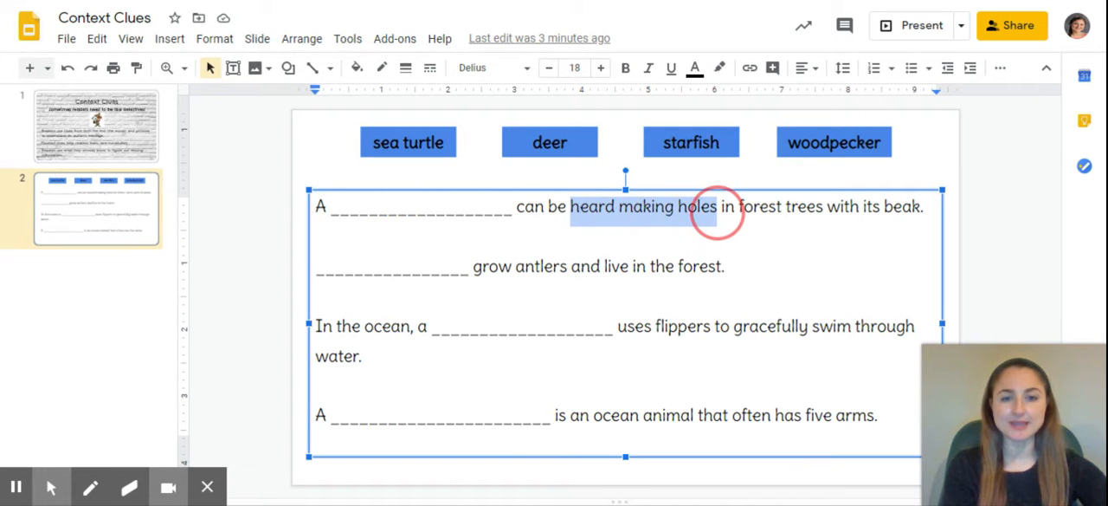
pyautogui.moveTo(684, 190)
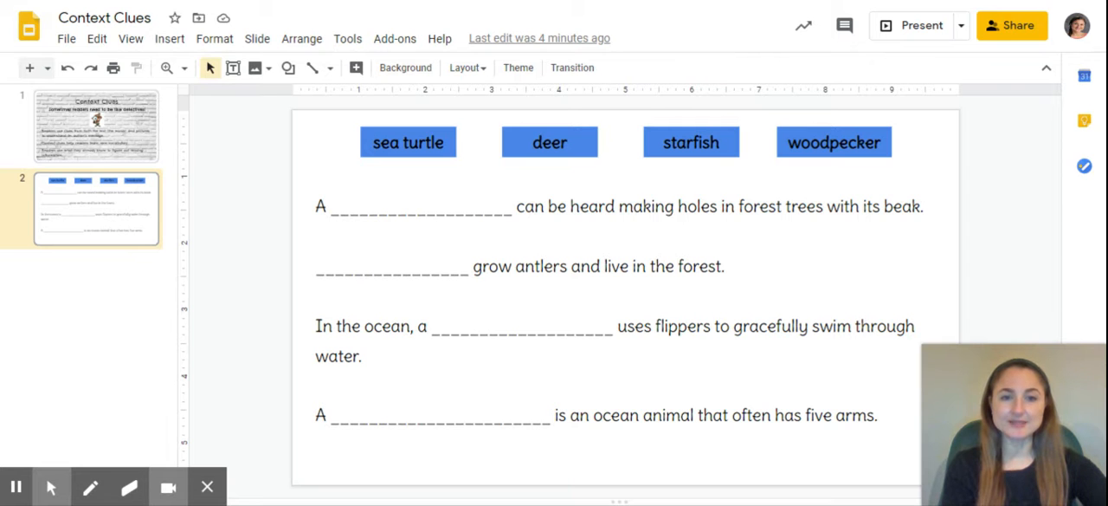
pyautogui.moveTo(468, 173)
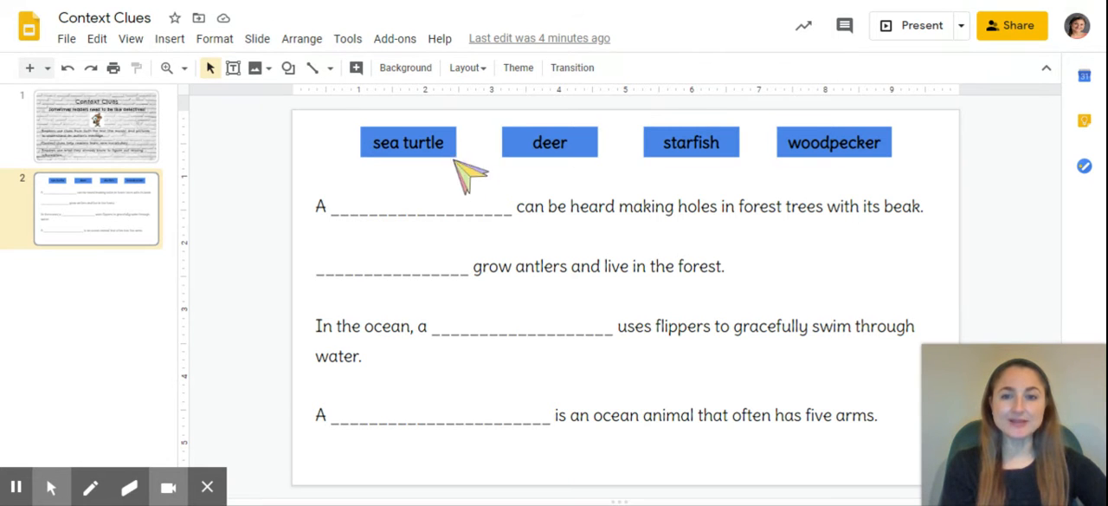
pyautogui.moveTo(753, 192)
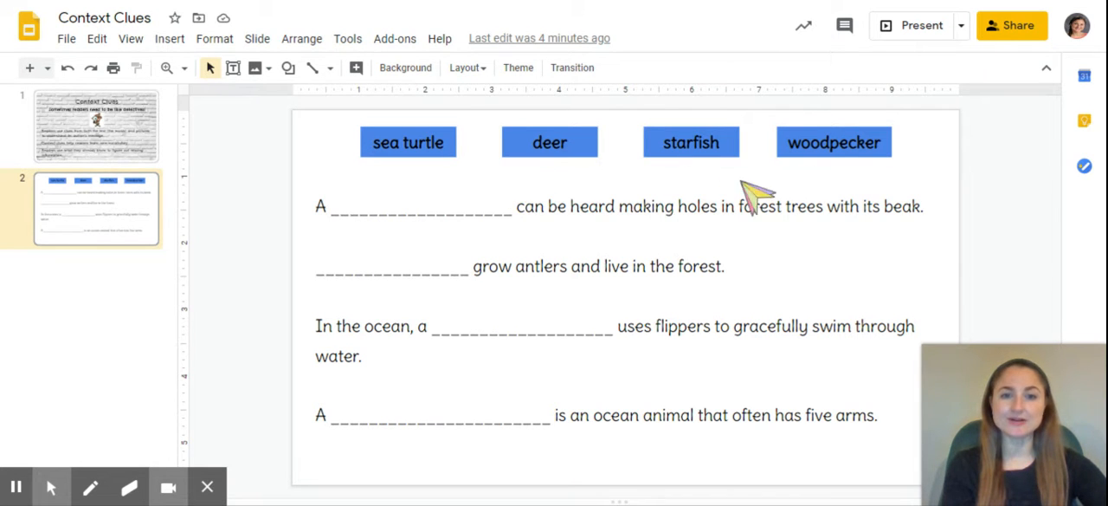
pyautogui.moveTo(485, 186)
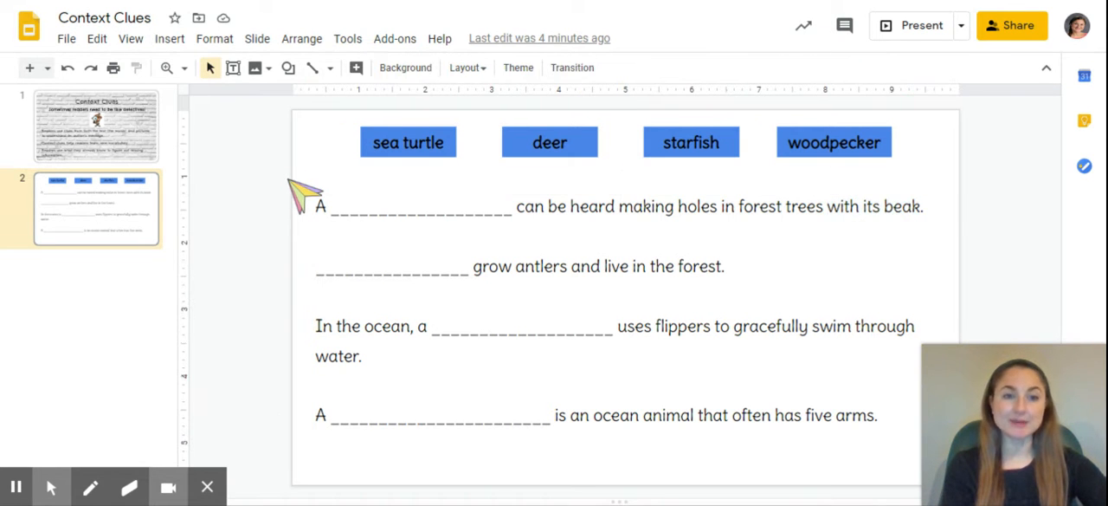
pyautogui.moveTo(288, 184)
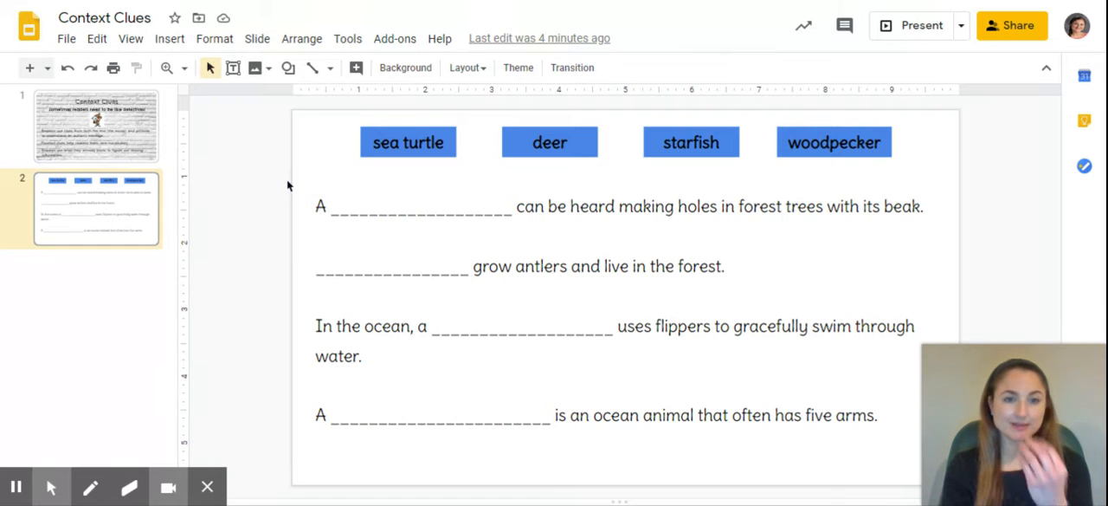
pyautogui.moveTo(416, 200)
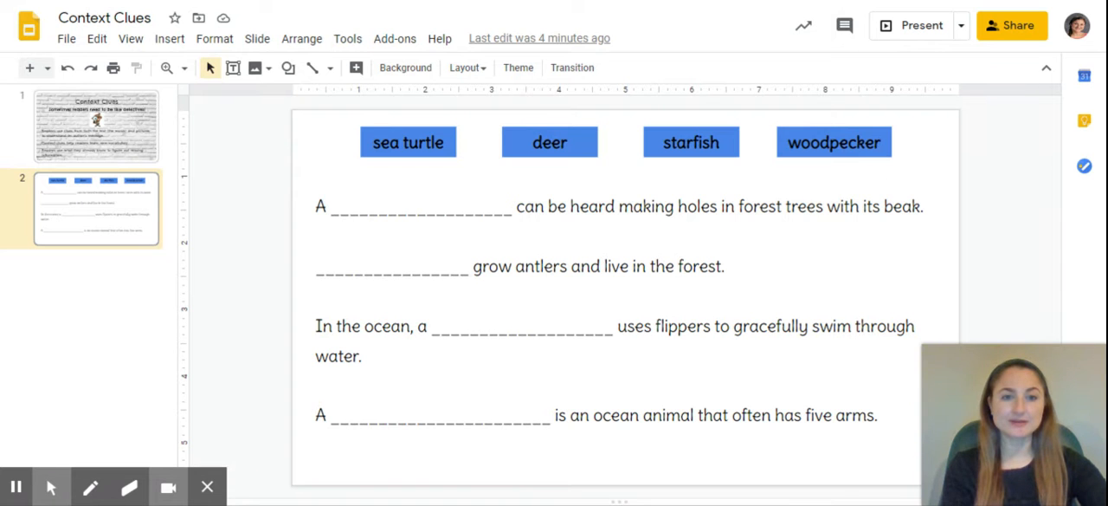
pyautogui.click(833, 142)
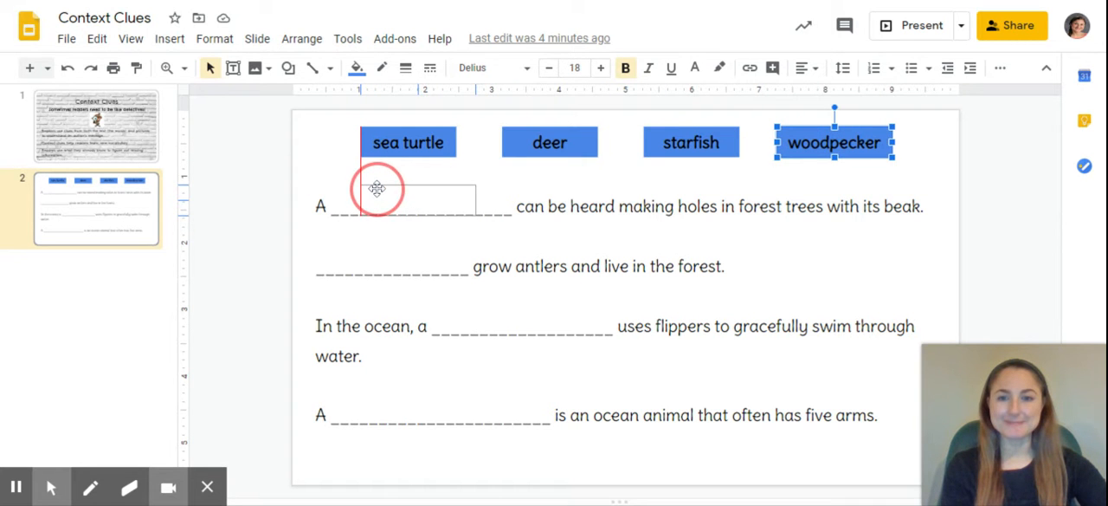
# Step: Drag 'woodpecker' onto the blank in the sentence about holes in forest trees
pyautogui.moveTo(834, 142); pyautogui.dragTo(418, 201)
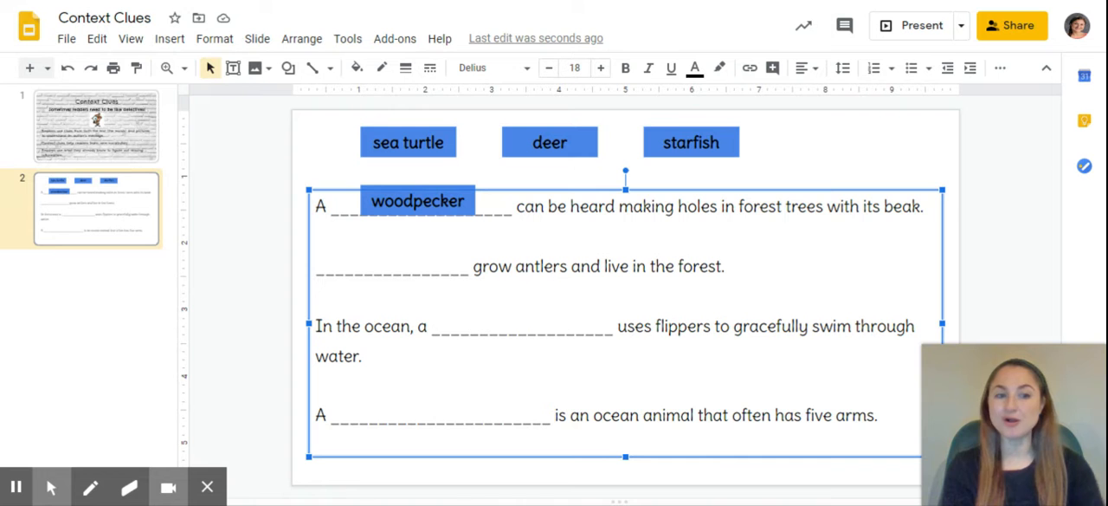
pyautogui.moveTo(882, 214)
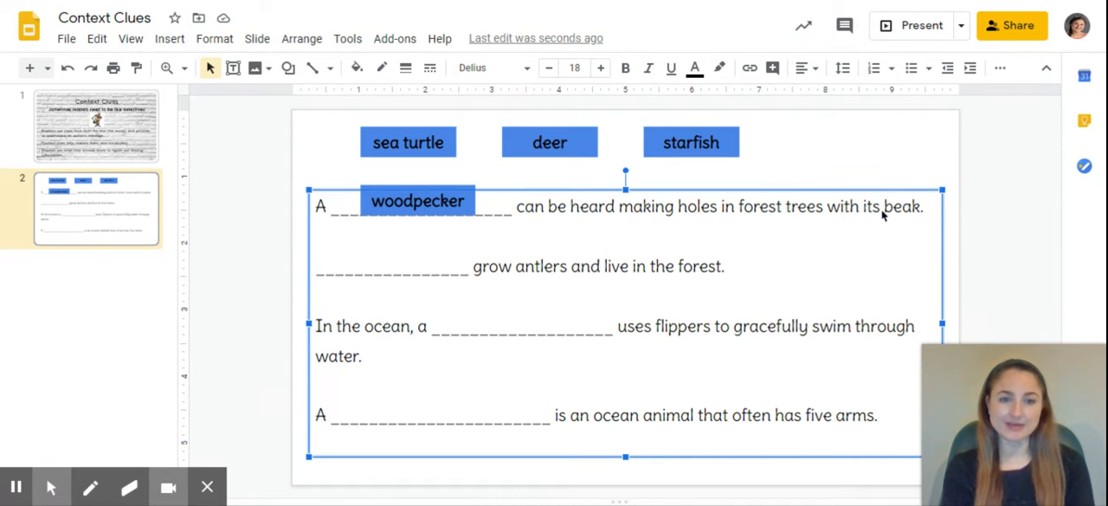
pyautogui.moveTo(371, 275)
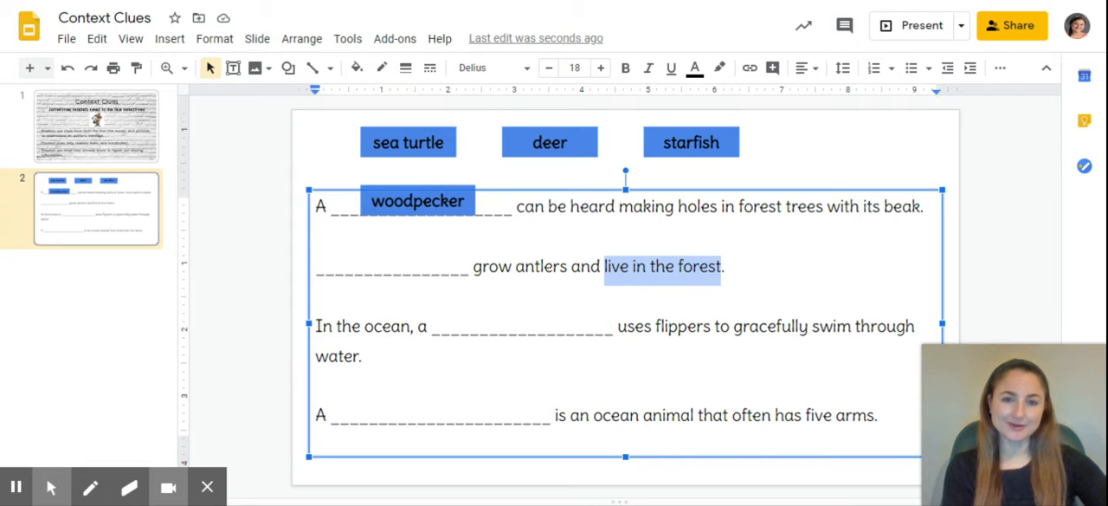
pyautogui.moveTo(727, 182)
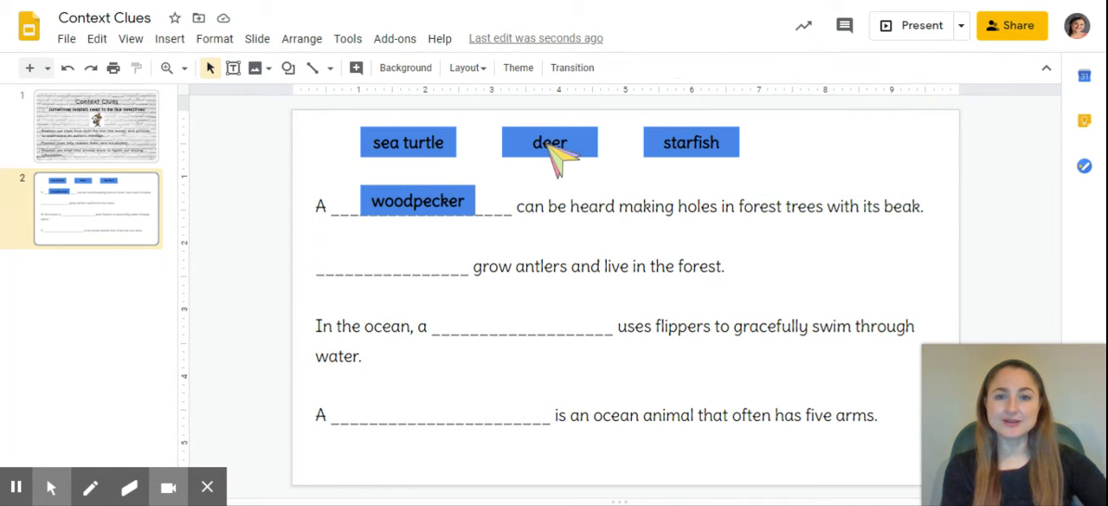
# Step: Select the 'deer' word box and start moving it toward the antlers sentence
pyautogui.click(549, 142)
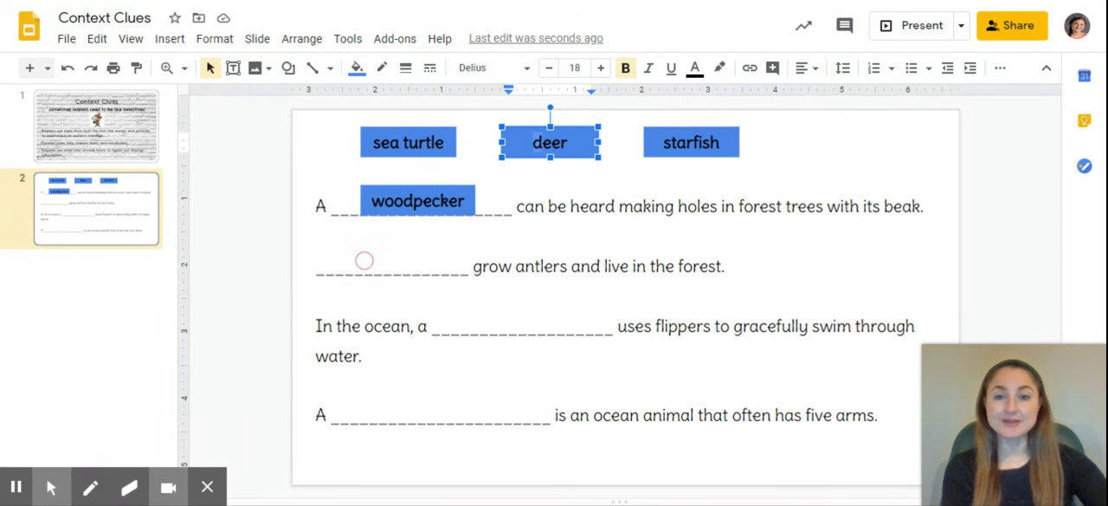
pyautogui.click(364, 261)
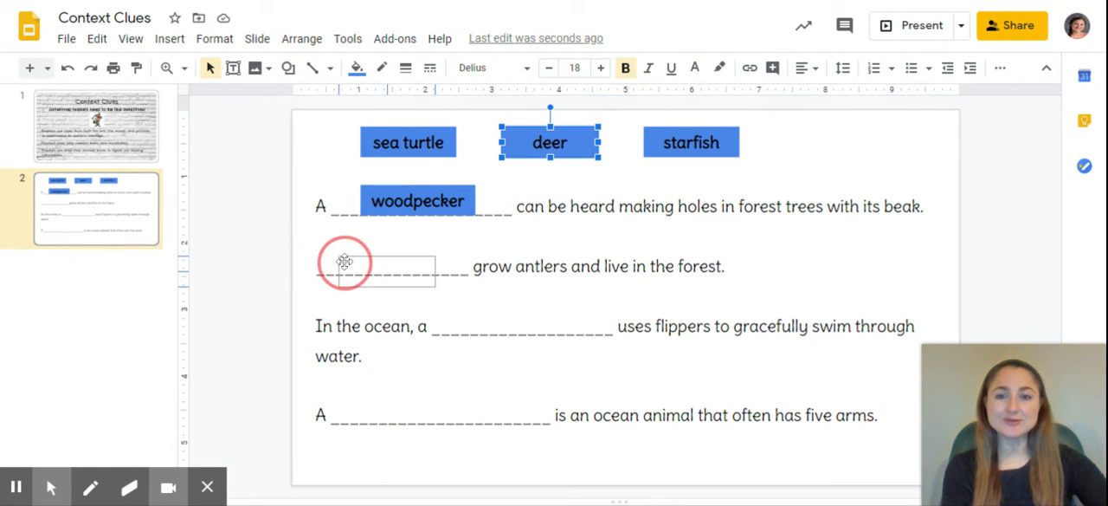
pyautogui.moveTo(550, 142); pyautogui.dragTo(391, 259)
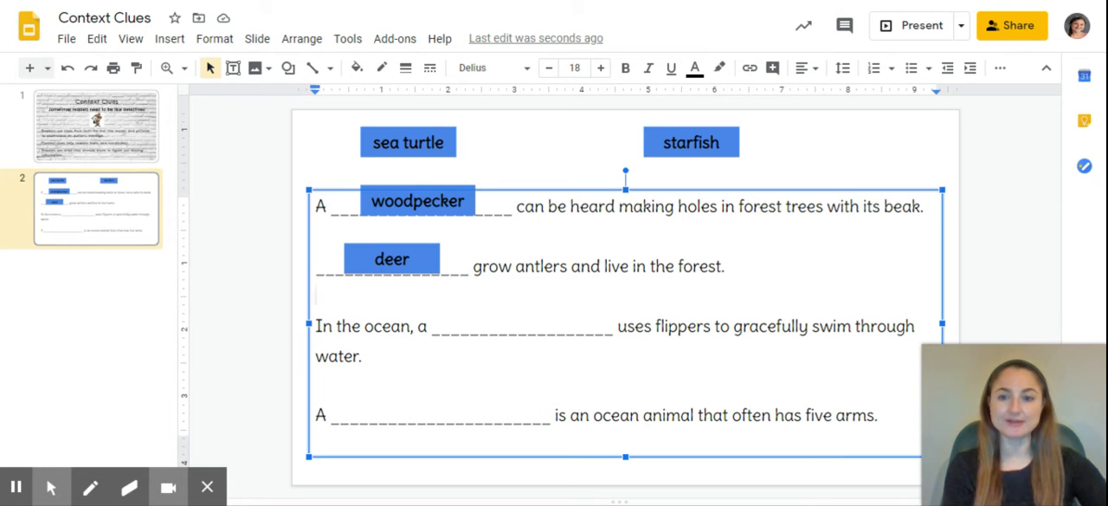
pyautogui.click(318, 296)
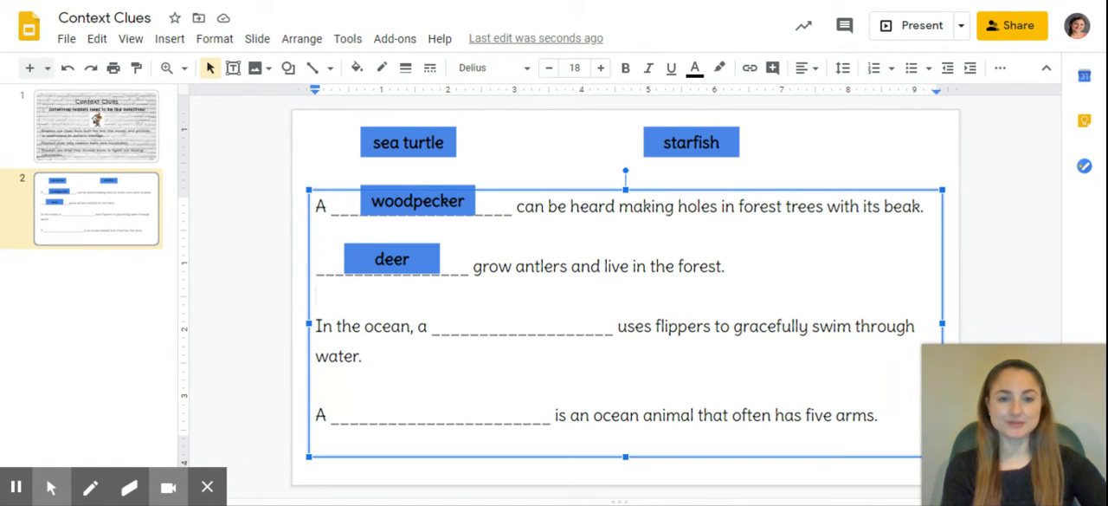
pyautogui.click(318, 295)
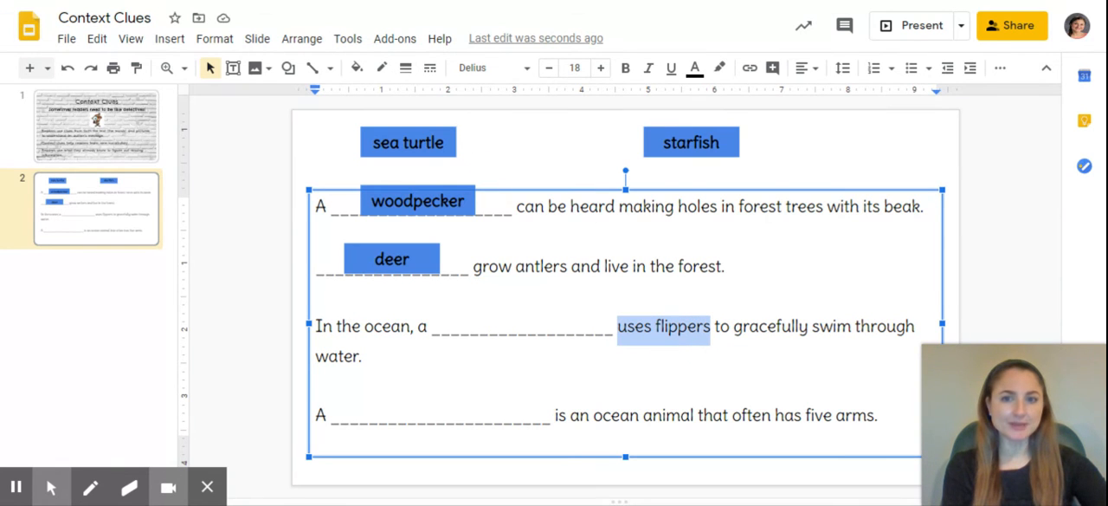
pyautogui.moveTo(653, 134)
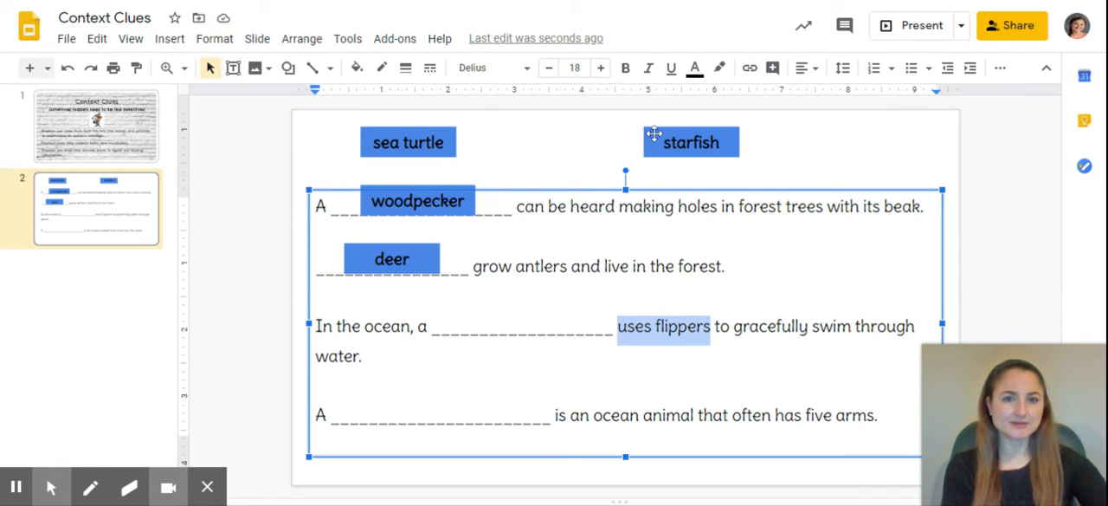
pyautogui.moveTo(656, 142)
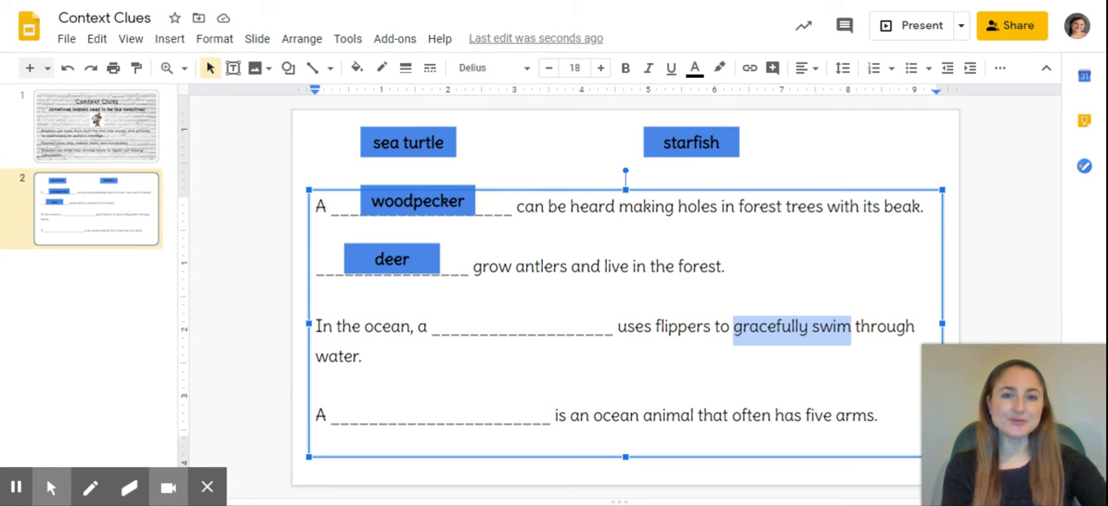
pyautogui.moveTo(810, 173)
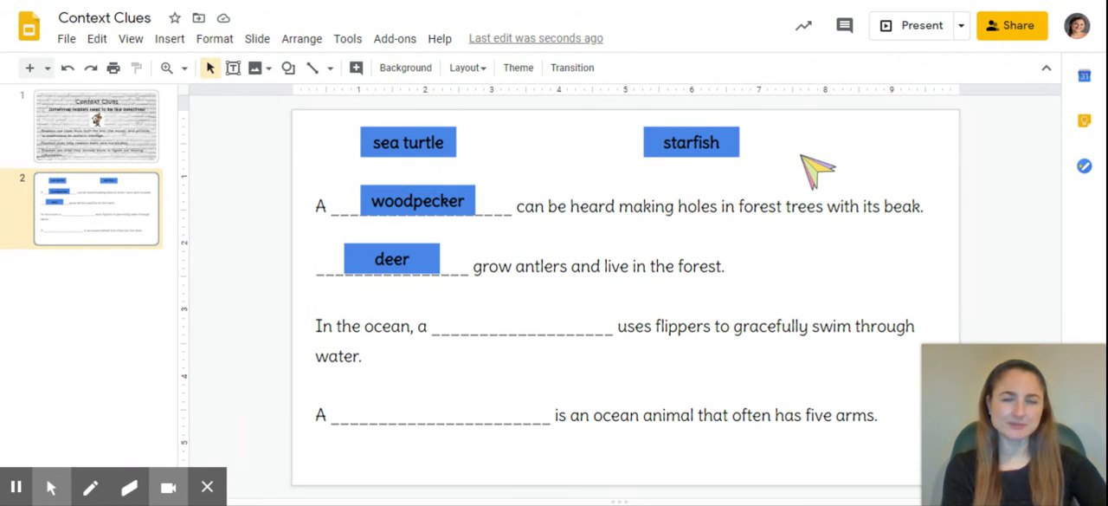
pyautogui.moveTo(801, 162)
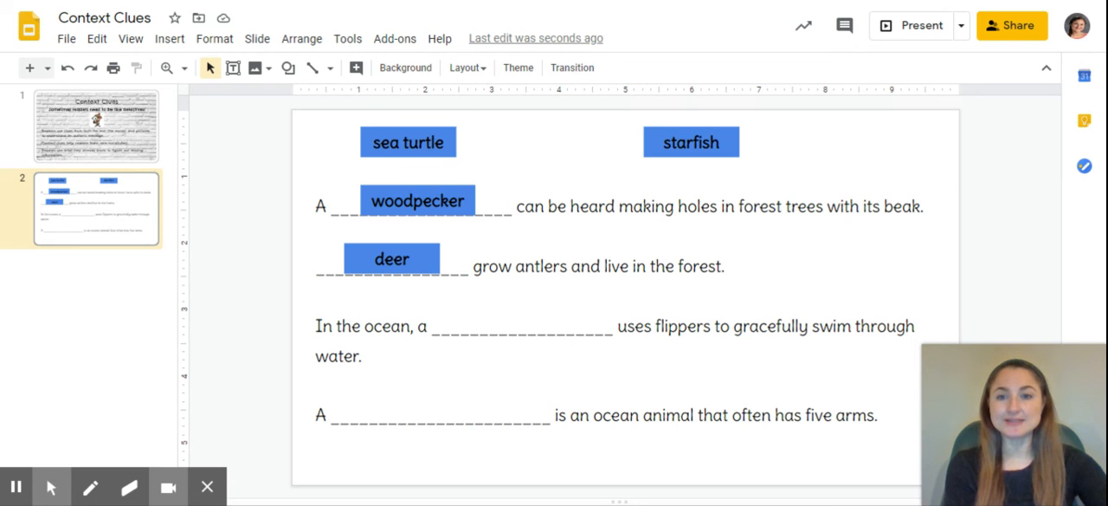
pyautogui.click(408, 142)
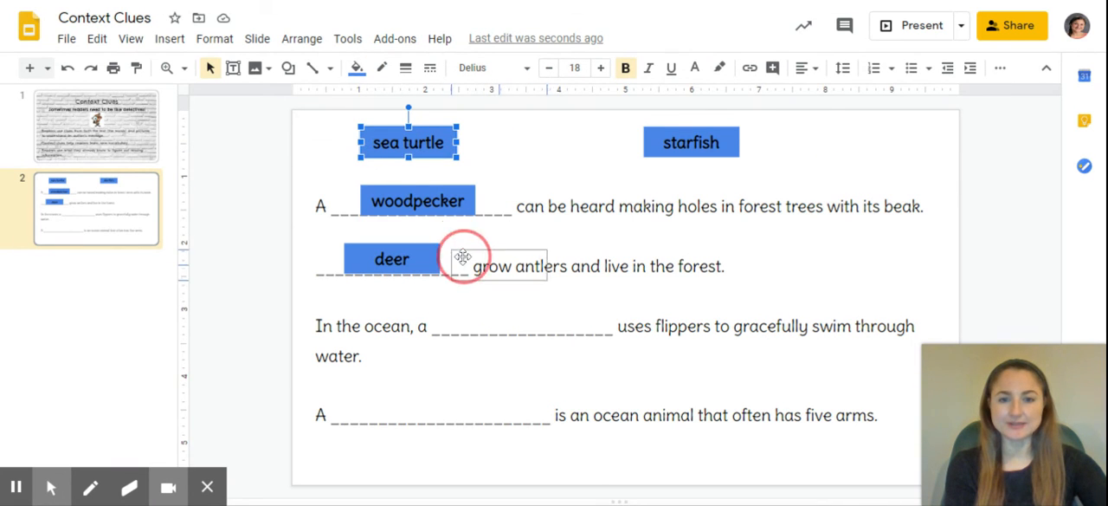
# Step: Drop 'sea turtle' onto the blank in the swimming-with-flippers sentence
pyautogui.moveTo(464, 259); pyautogui.dragTo(489, 310)
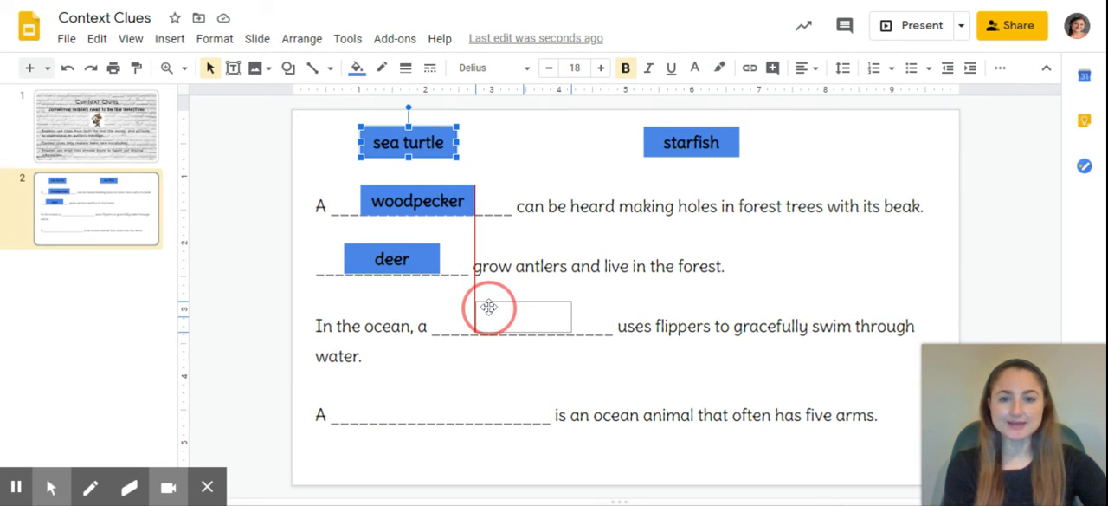
pyautogui.moveTo(407, 142); pyautogui.dragTo(522, 317)
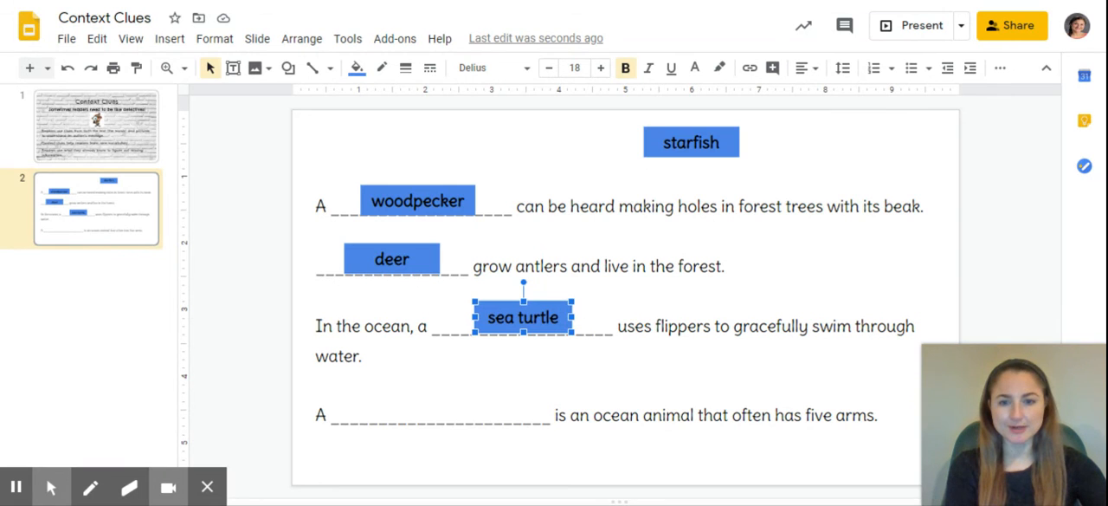
pyautogui.moveTo(316, 459)
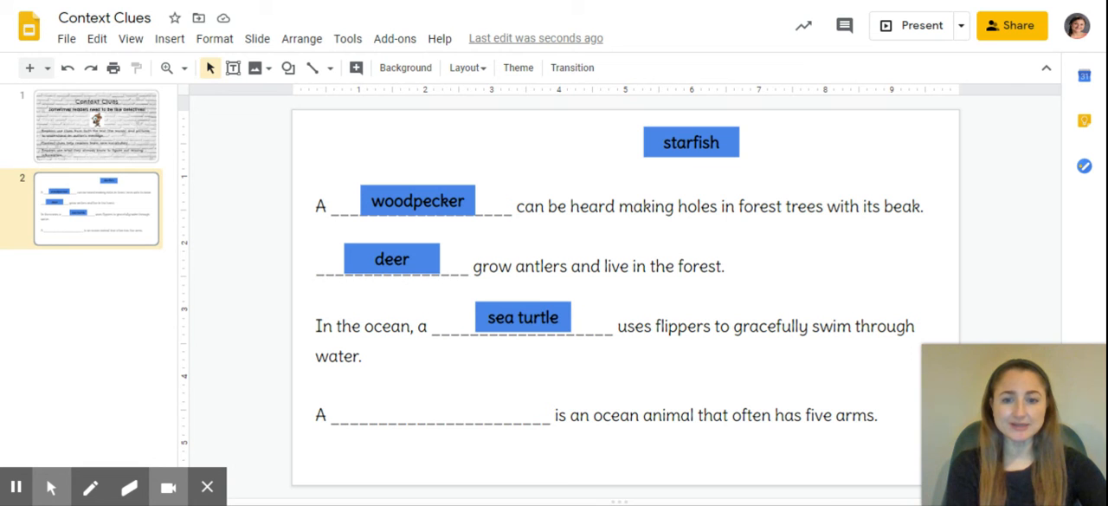
pyautogui.moveTo(257, 409)
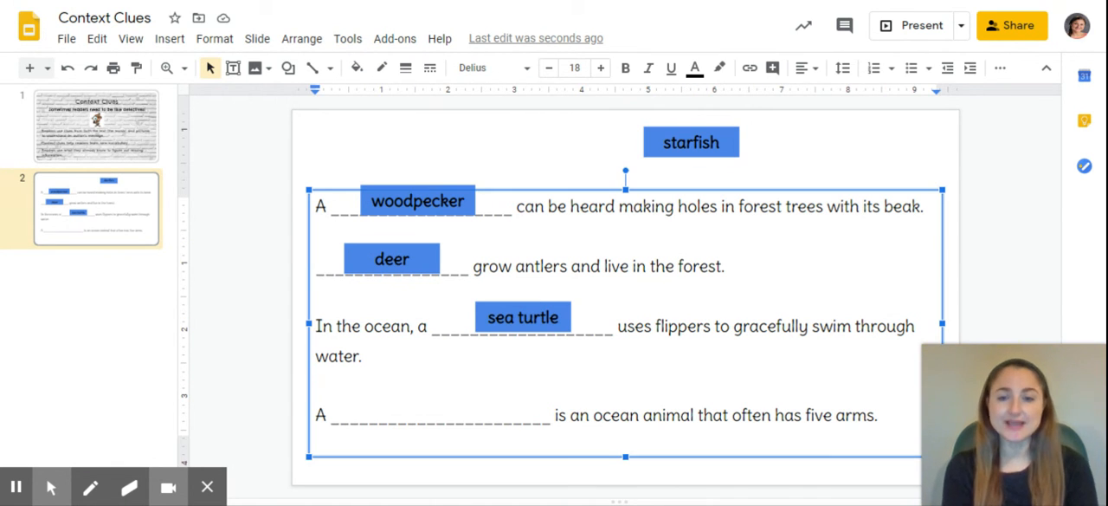
pyautogui.moveTo(398, 393)
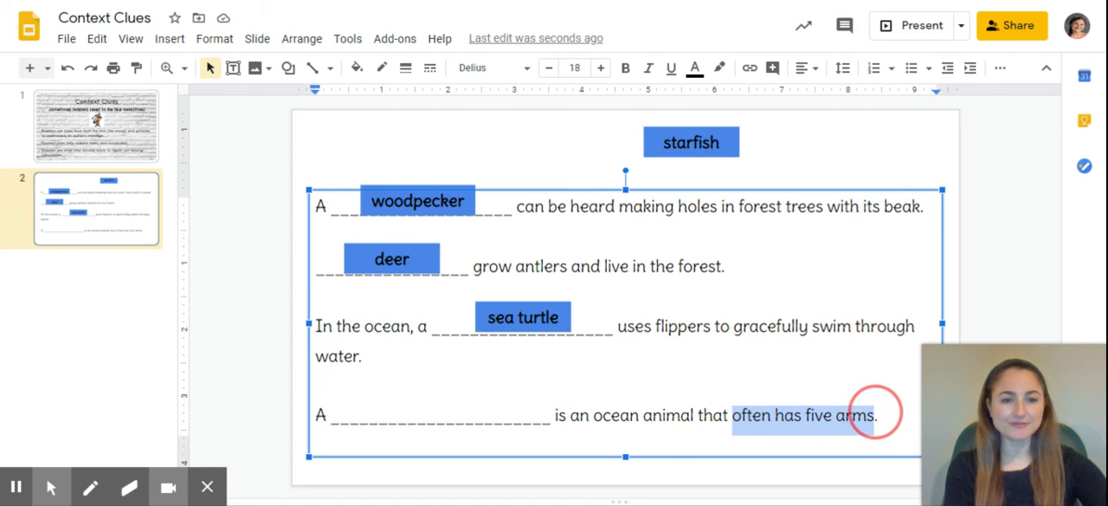
pyautogui.moveTo(1000, 299)
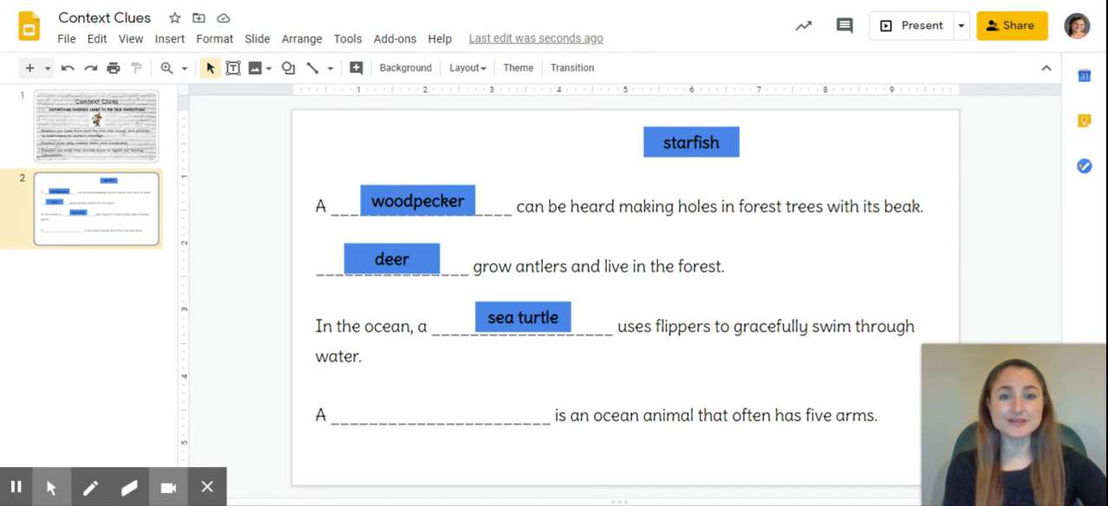
pyautogui.click(691, 142)
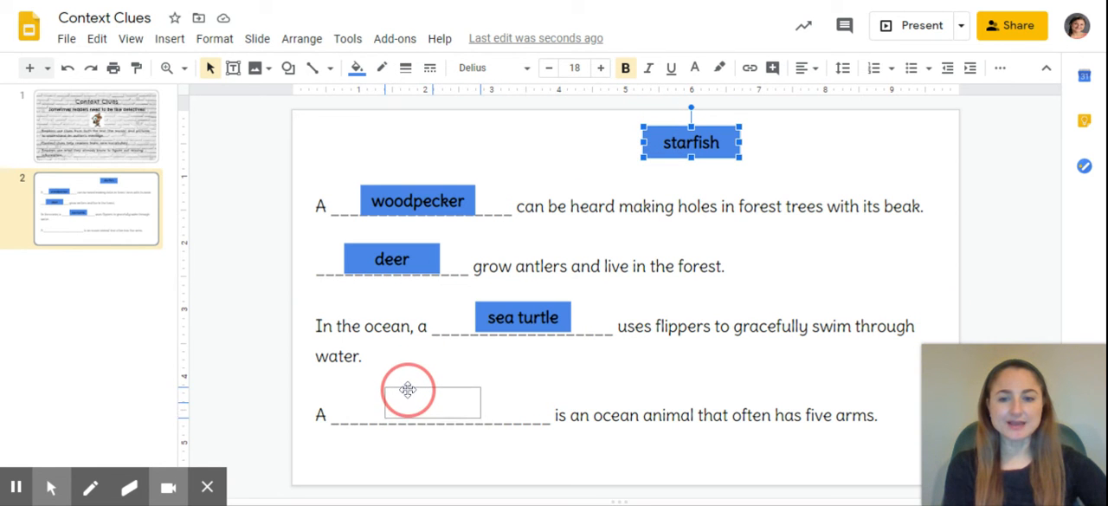
# Step: Drag 'starfish' onto the blank in the five-armed ocean animal sentence
pyautogui.moveTo(691, 142); pyautogui.dragTo(427, 406)
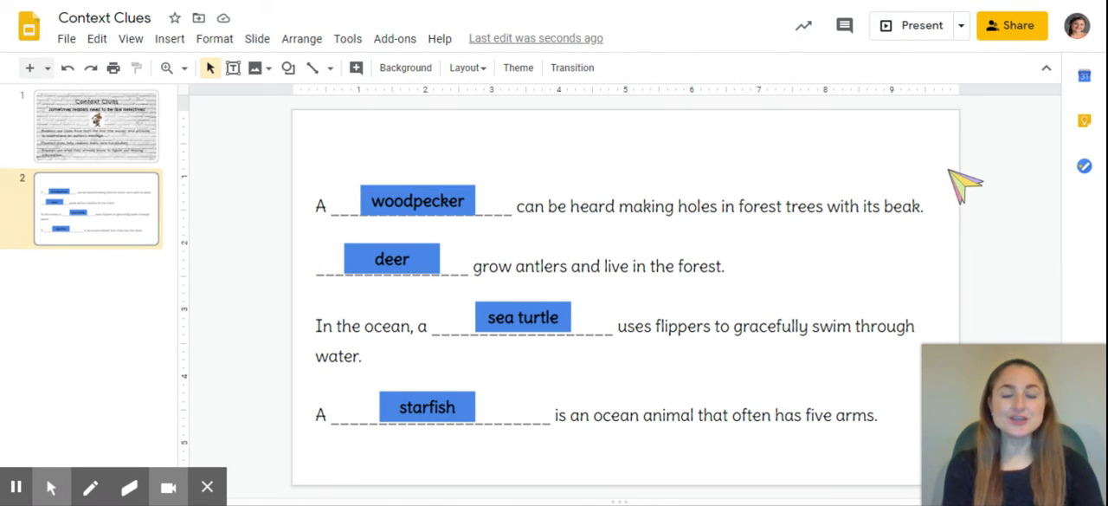
pyautogui.moveTo(950, 176)
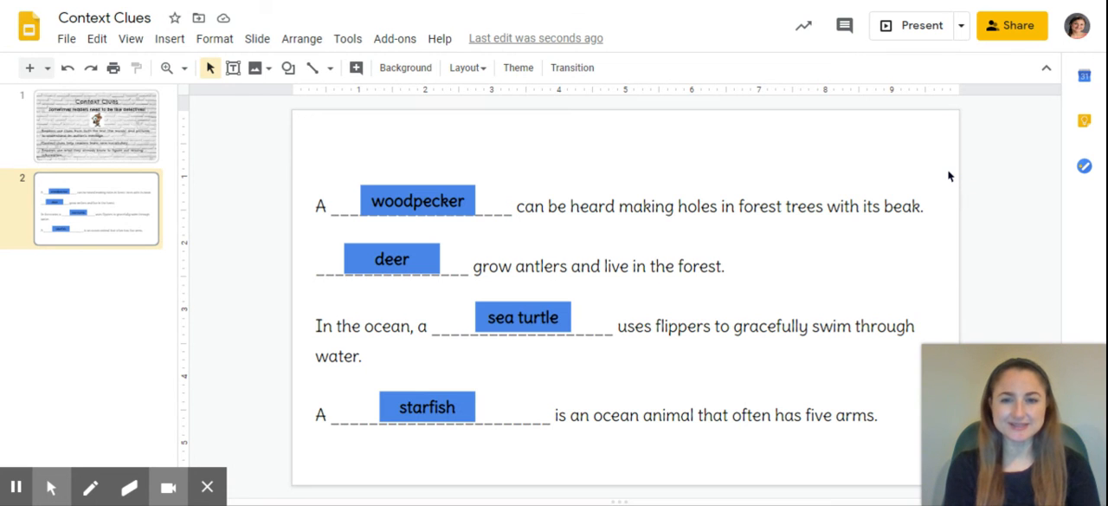